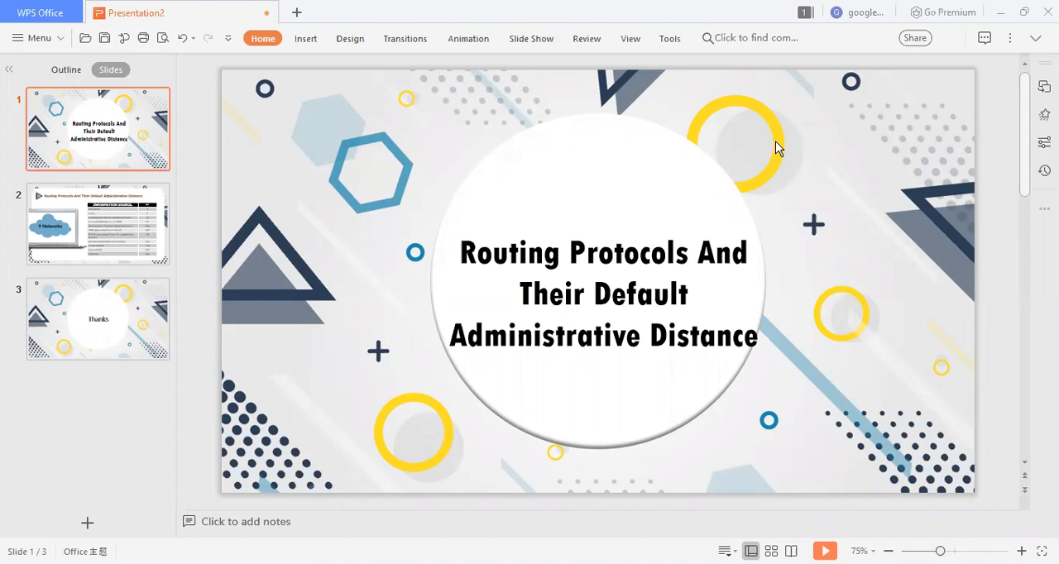
Step: Show slide 2, the routing protocols administrative distance table
{"action": "left_click", "coordinate": [98, 223]}
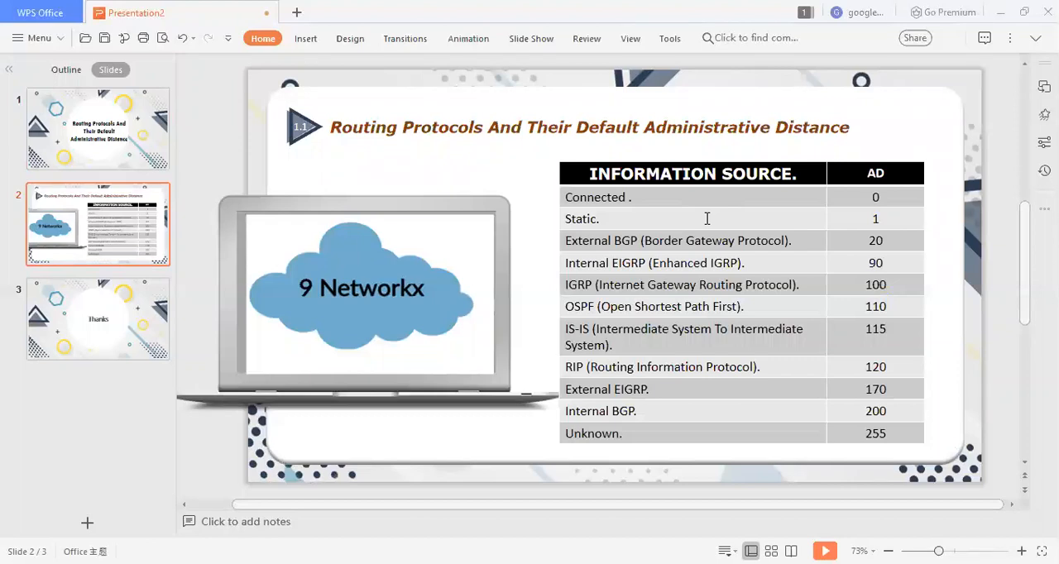
{"action": "mouse_move", "coordinate": [566, 367]}
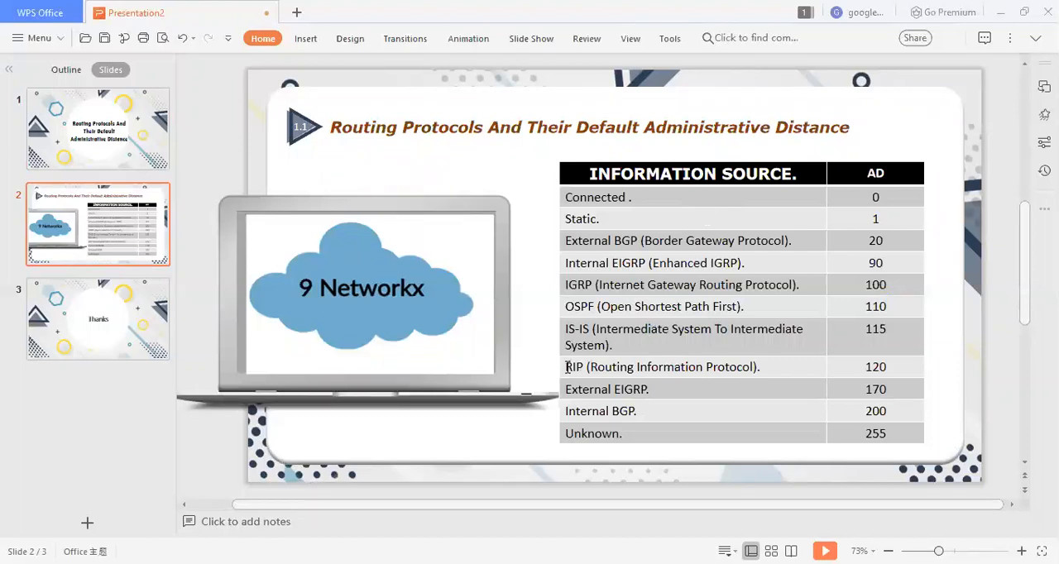
{"action": "left_click", "coordinate": [371, 290]}
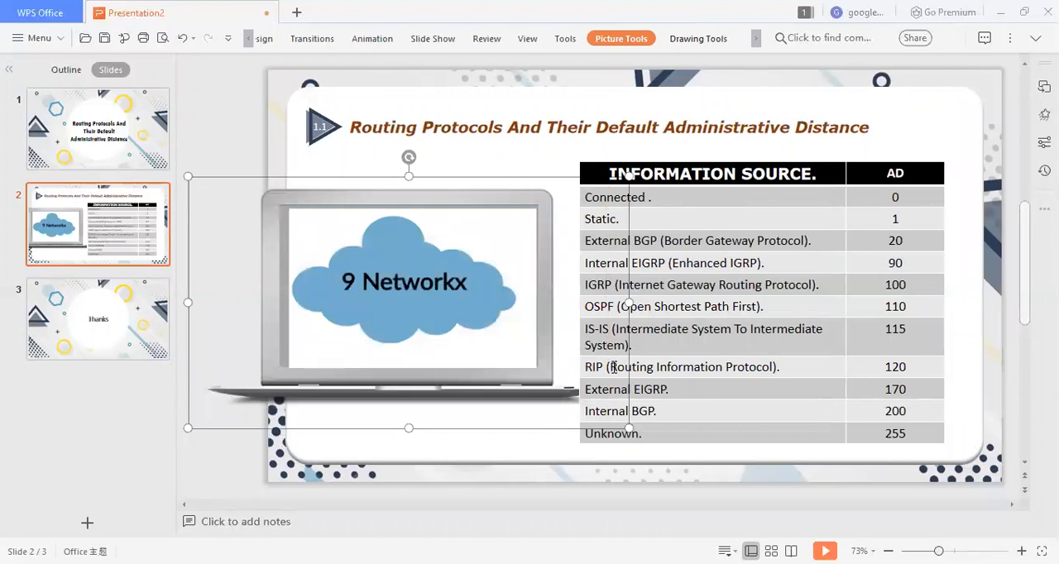
{"action": "left_click", "coordinate": [681, 390]}
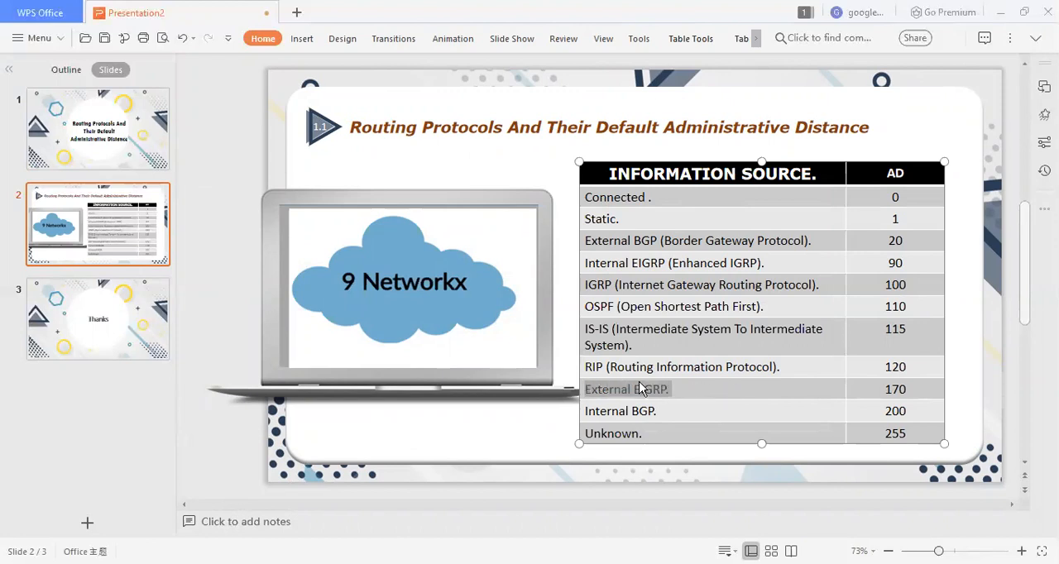
{"action": "left_click", "coordinate": [771, 262]}
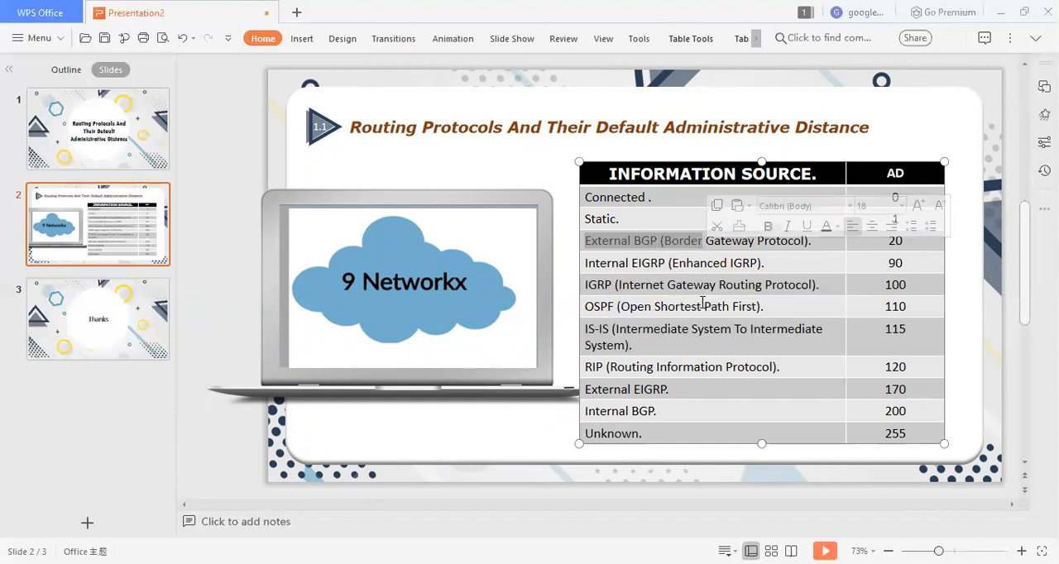
{"action": "left_click", "coordinate": [96, 129]}
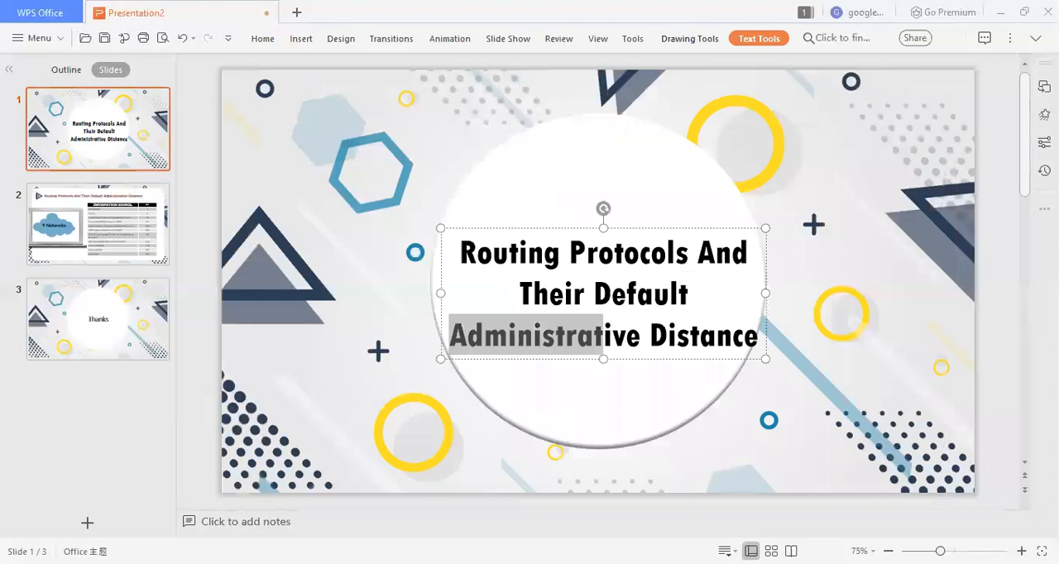
{"action": "left_click", "coordinate": [98, 223]}
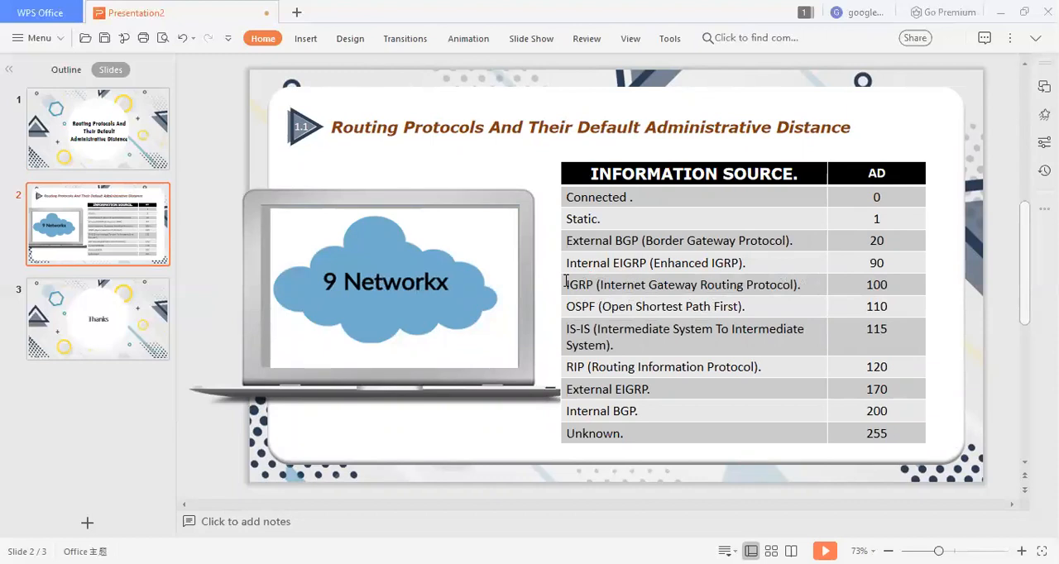
{"action": "mouse_move", "coordinate": [569, 218]}
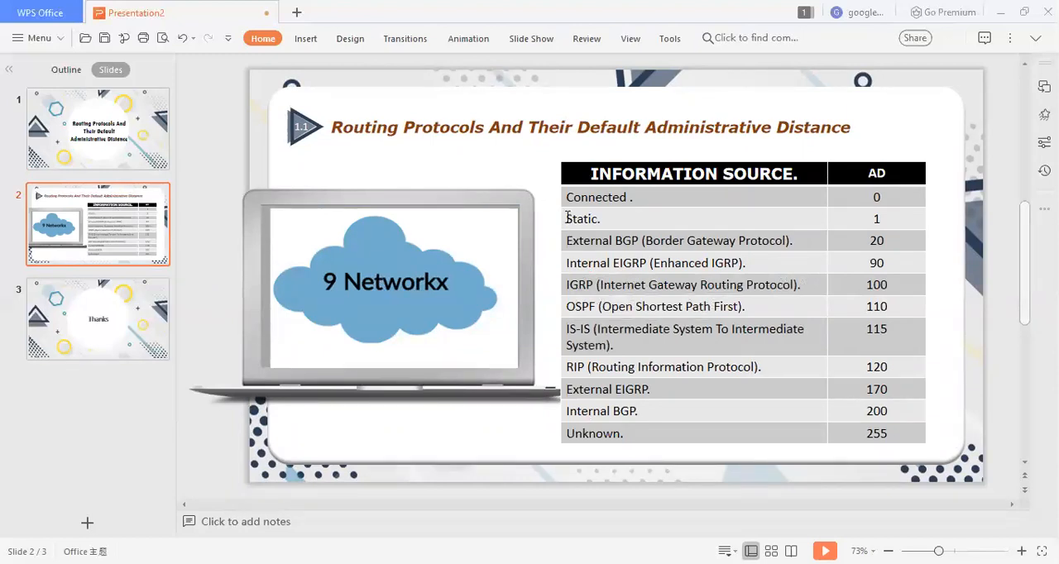
{"action": "left_click", "coordinate": [659, 225]}
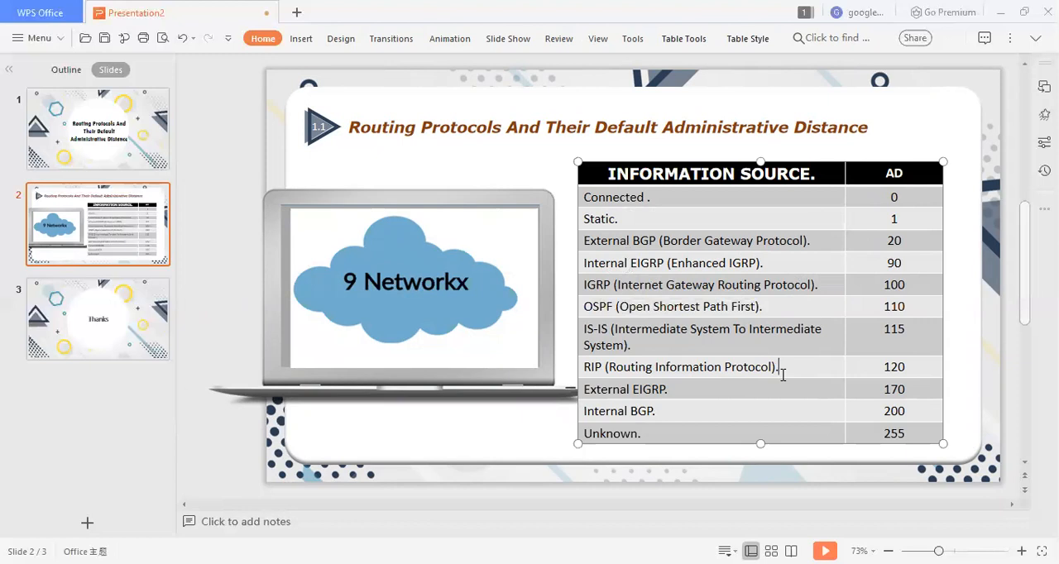
{"action": "mouse_move", "coordinate": [755, 354]}
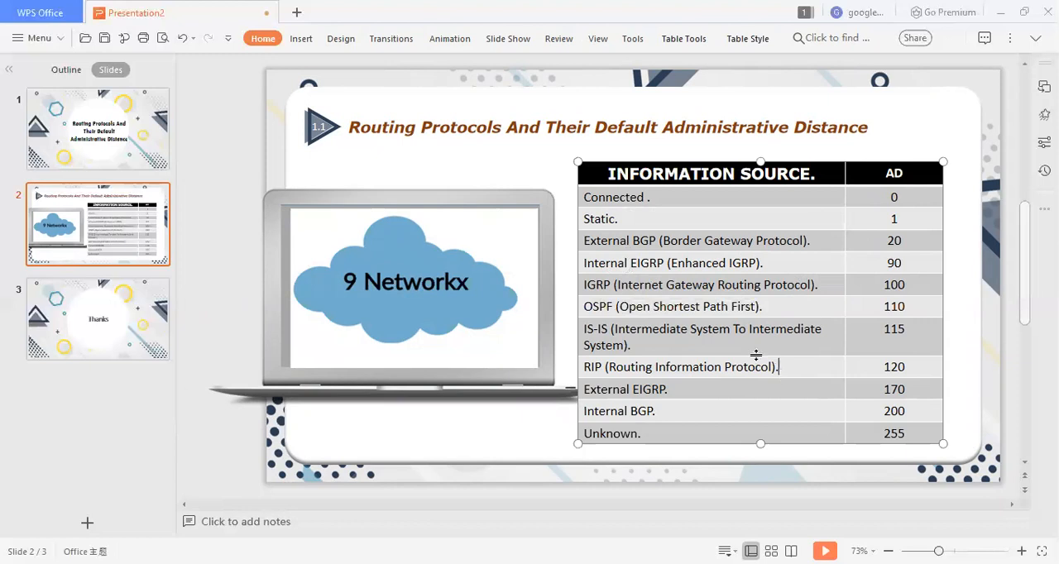
{"action": "mouse_move", "coordinate": [732, 285]}
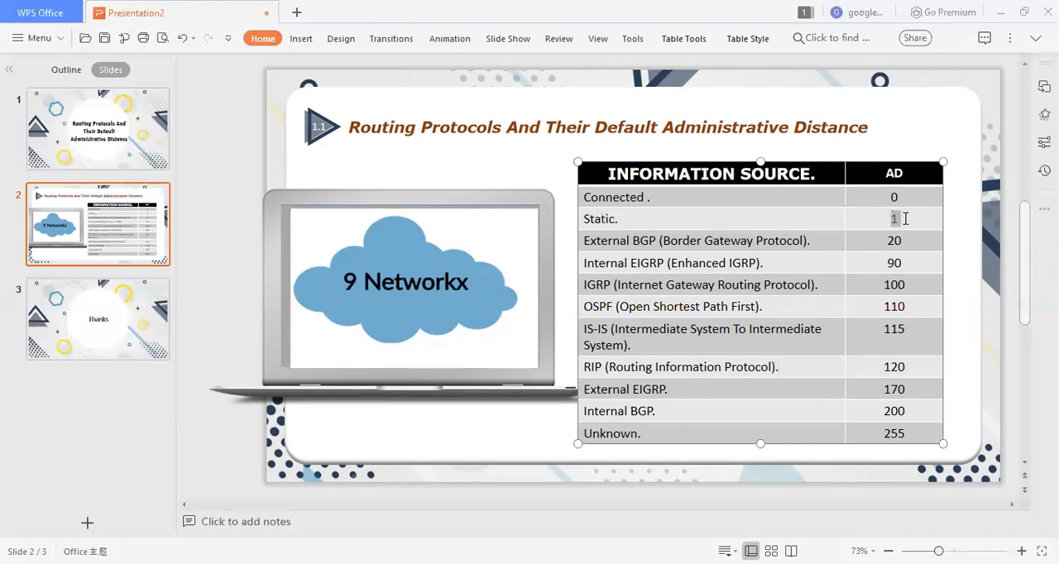
{"action": "left_click", "coordinate": [894, 219]}
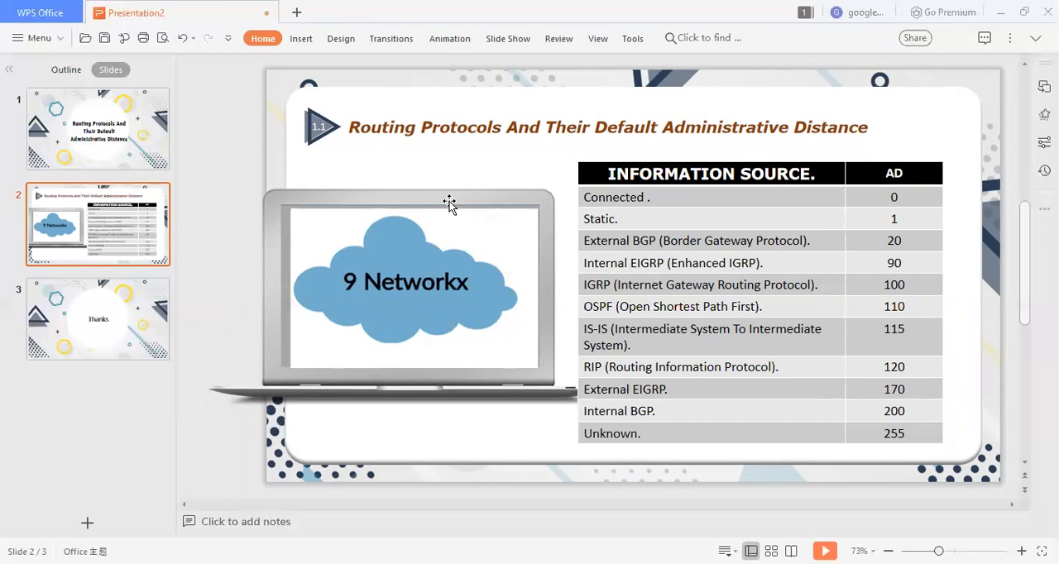
{"action": "mouse_move", "coordinate": [514, 215]}
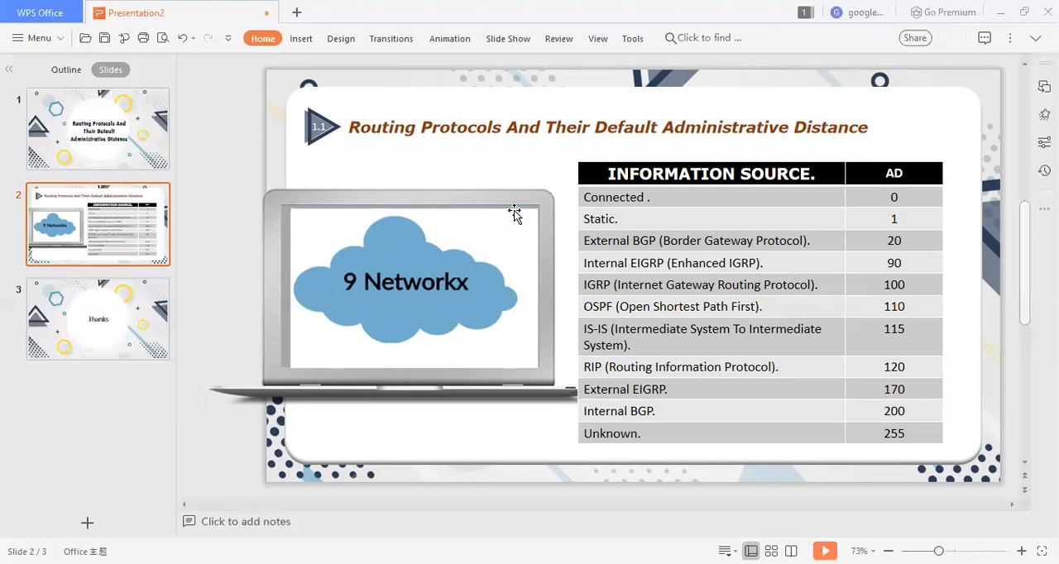
{"action": "mouse_move", "coordinate": [639, 228]}
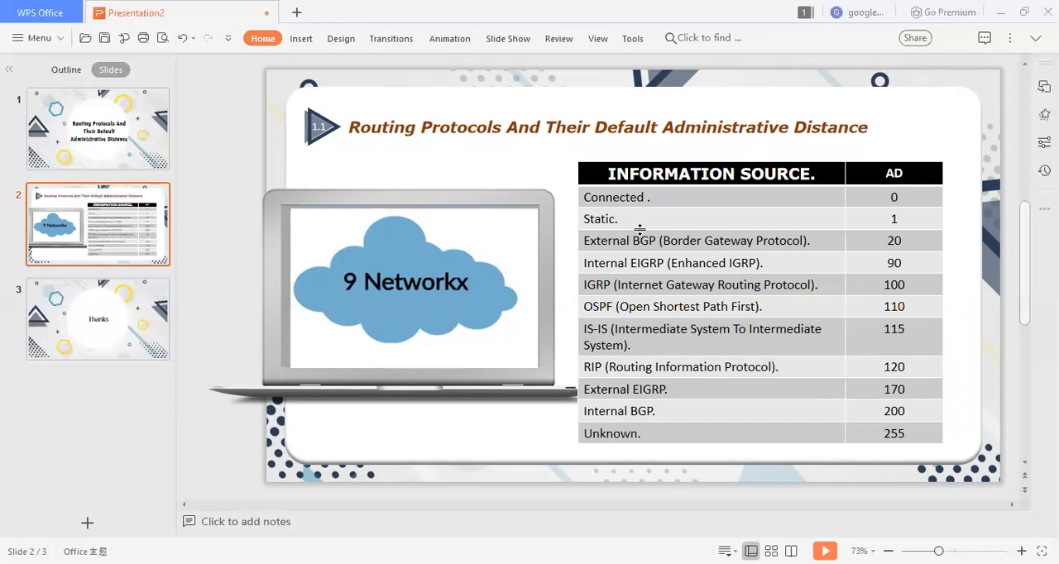
{"action": "mouse_move", "coordinate": [682, 225]}
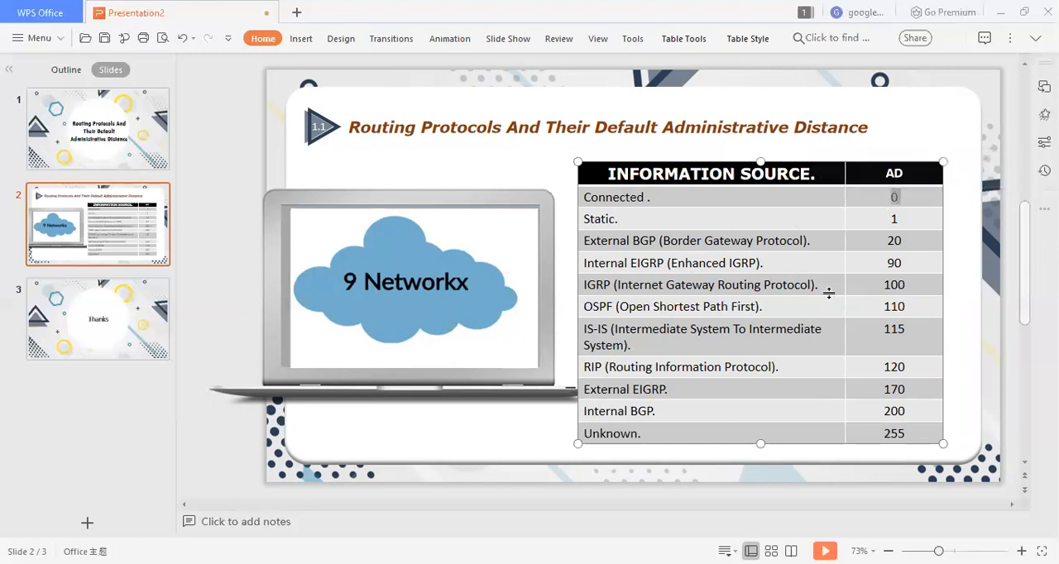
{"action": "mouse_move", "coordinate": [758, 245]}
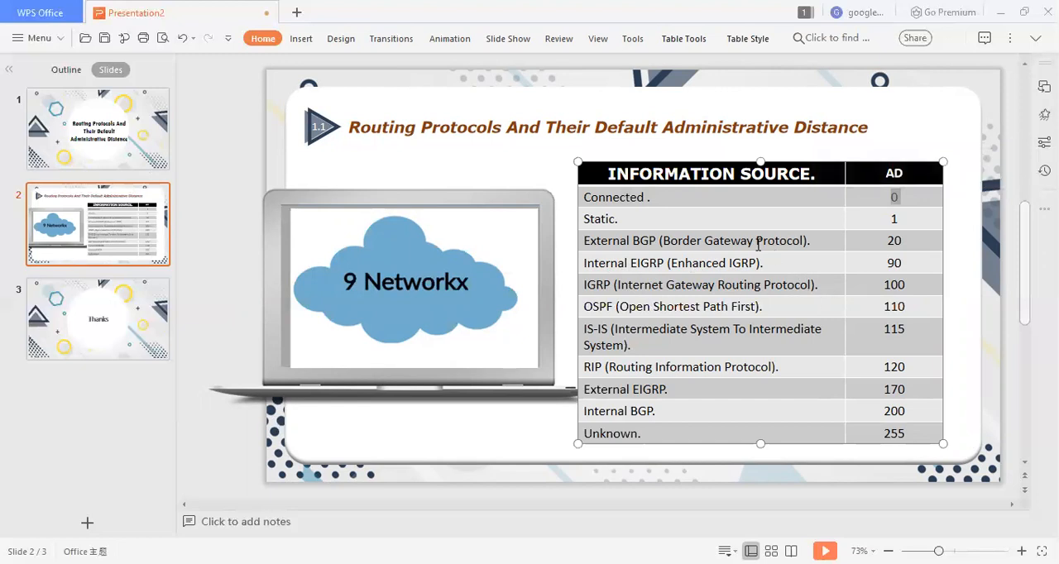
{"action": "mouse_move", "coordinate": [718, 224]}
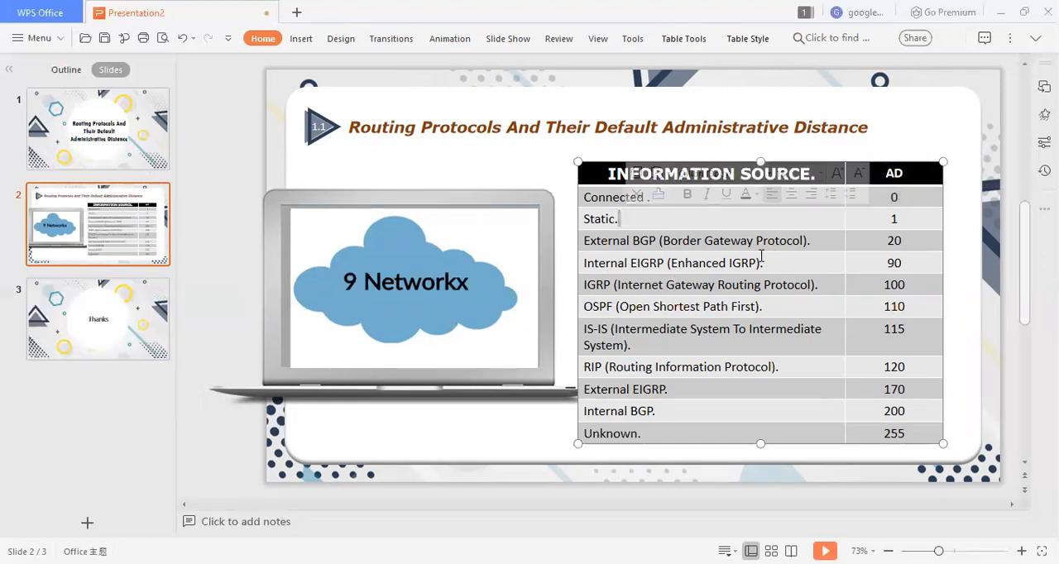
{"action": "left_click", "coordinate": [894, 218]}
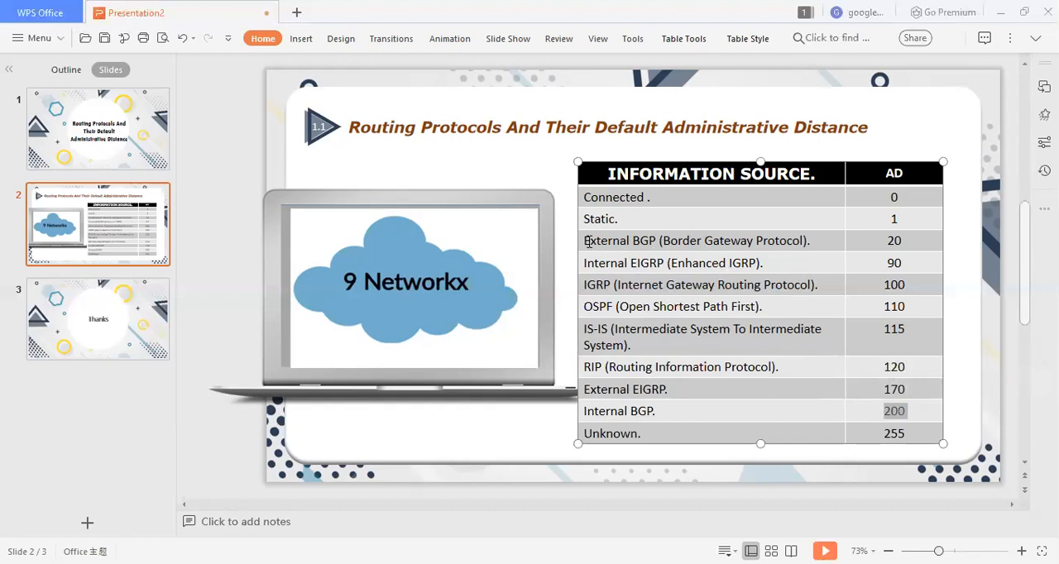
{"action": "left_click", "coordinate": [893, 240]}
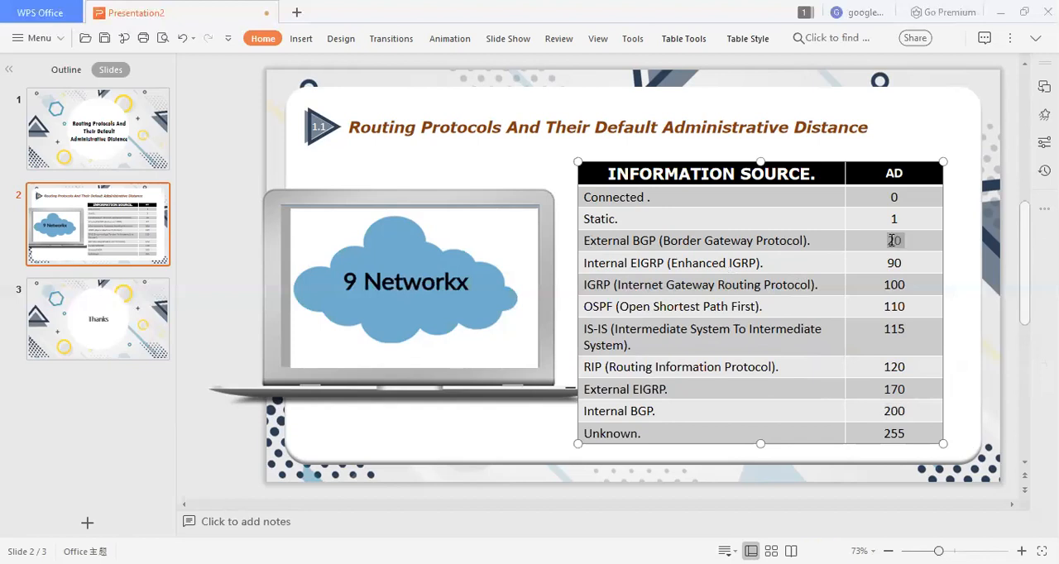
{"action": "double_click", "coordinate": [893, 240]}
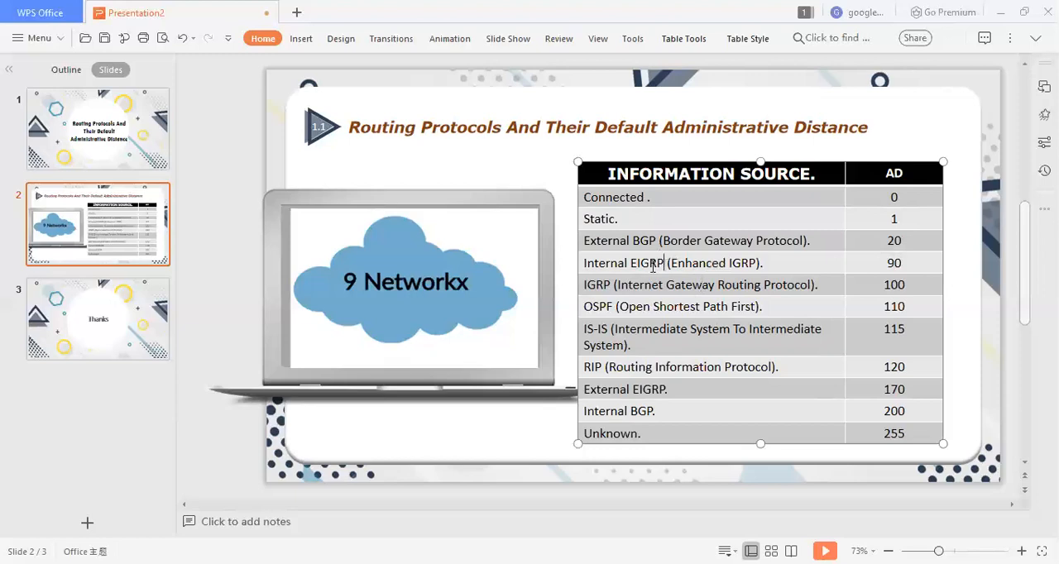
{"action": "double_click", "coordinate": [623, 263]}
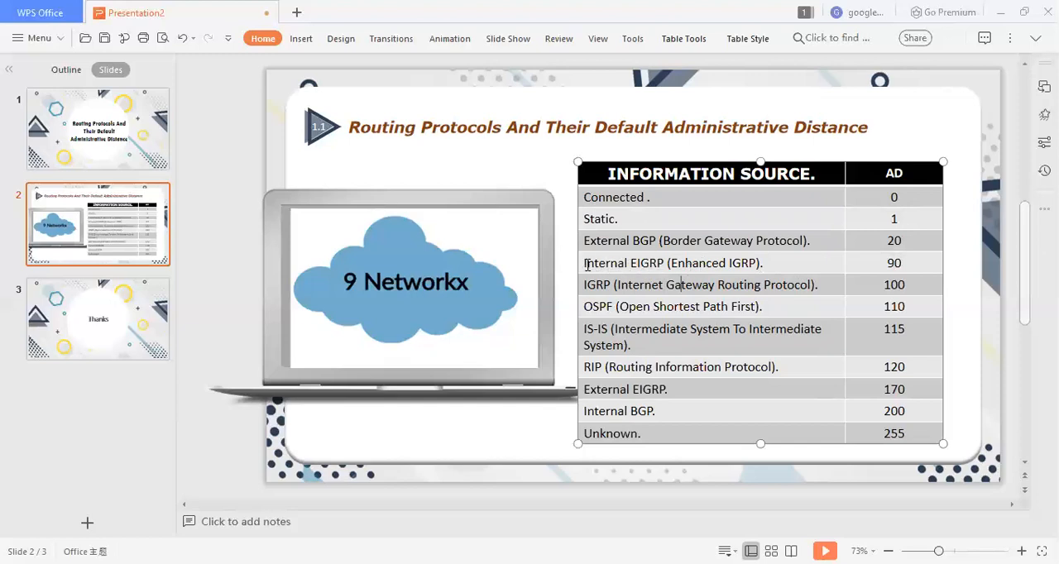
{"action": "left_click", "coordinate": [893, 261]}
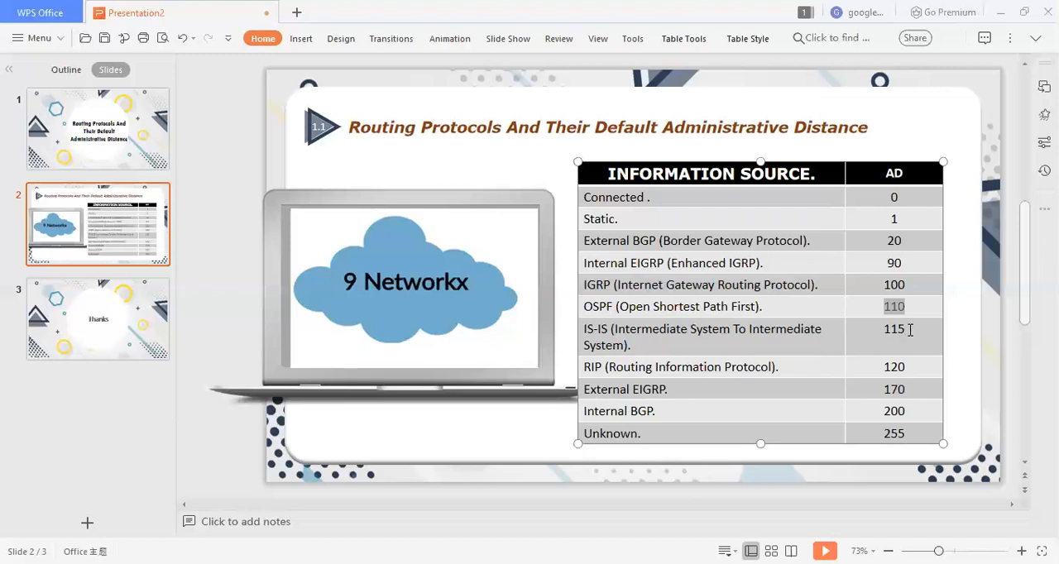
{"action": "mouse_move", "coordinate": [785, 364]}
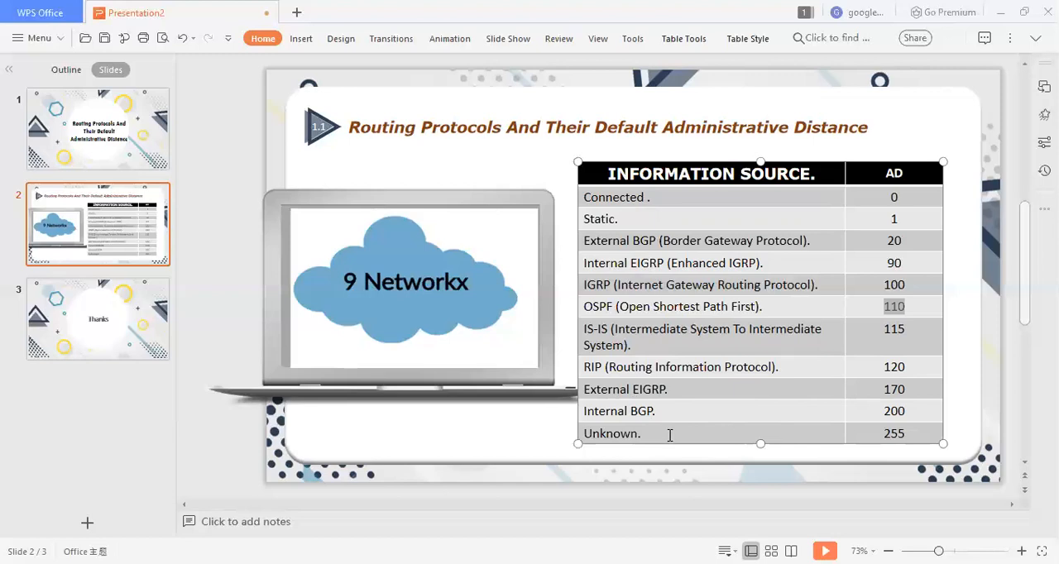
{"action": "mouse_move", "coordinate": [877, 414]}
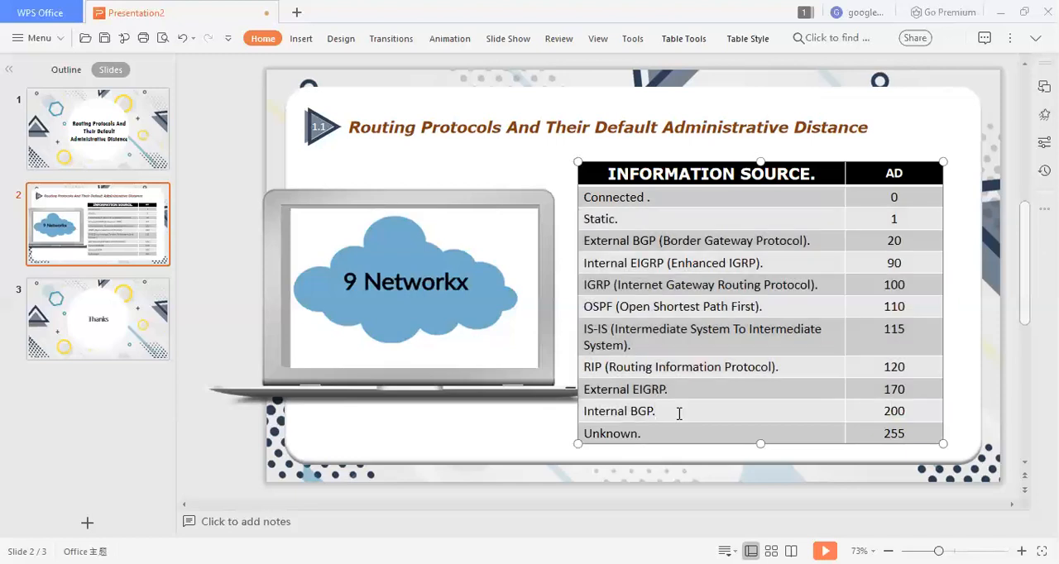
{"action": "mouse_move", "coordinate": [662, 434]}
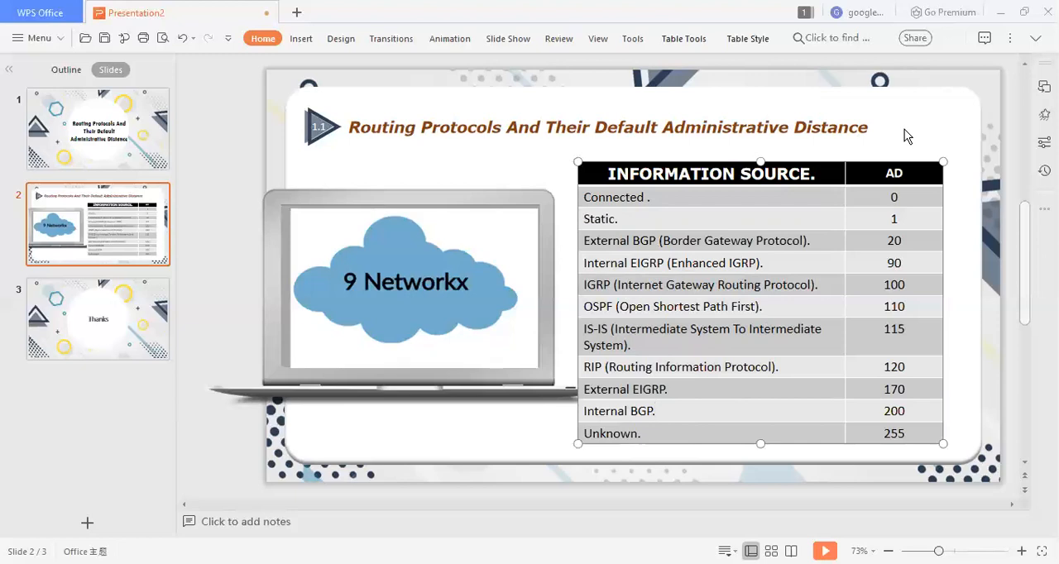
{"action": "mouse_move", "coordinate": [907, 163]}
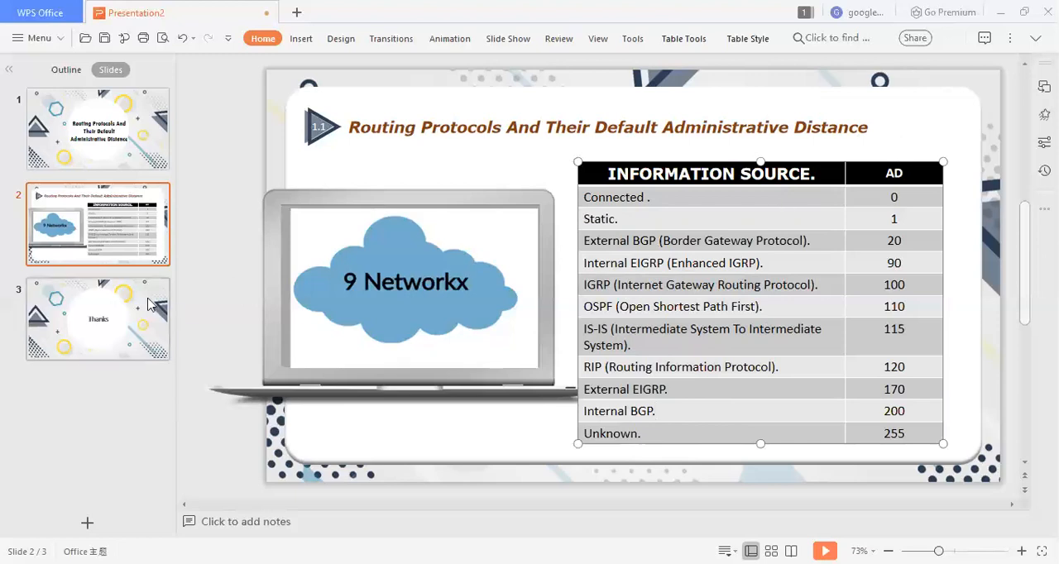
Step: Show slide 3, the final Thanks slide
{"action": "left_click", "coordinate": [98, 320]}
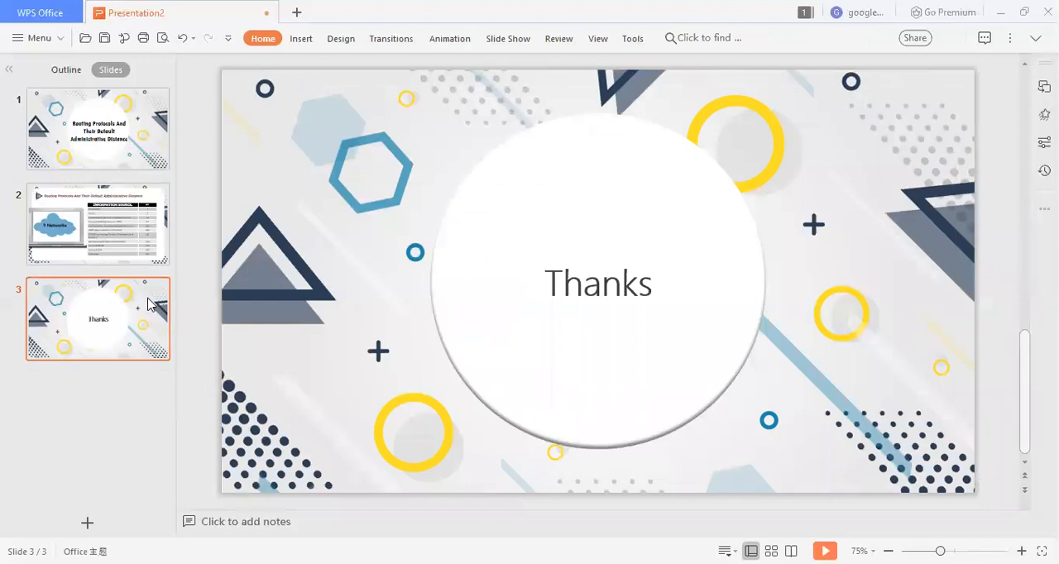
{"action": "mouse_move", "coordinate": [613, 36]}
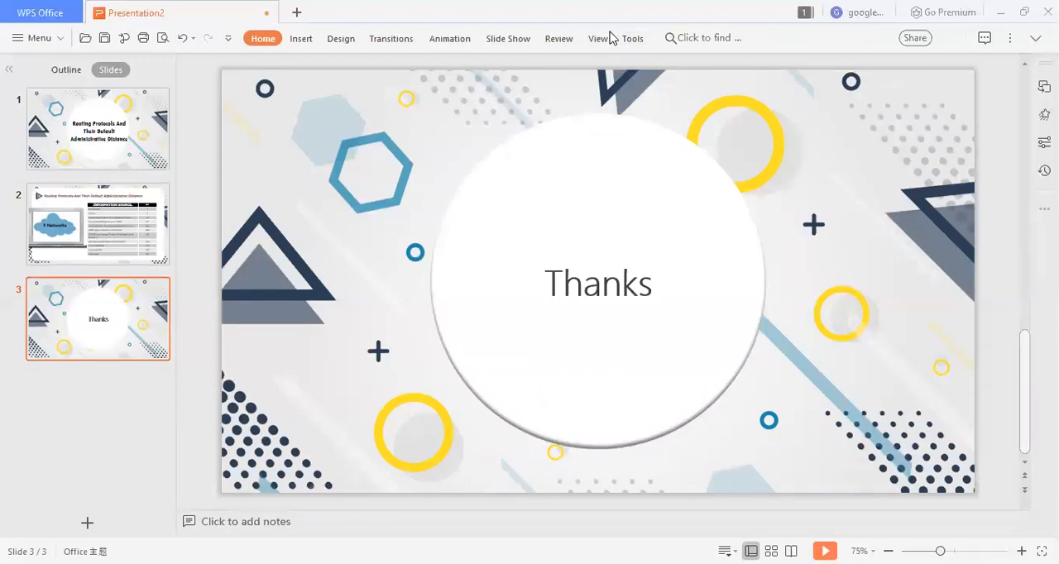